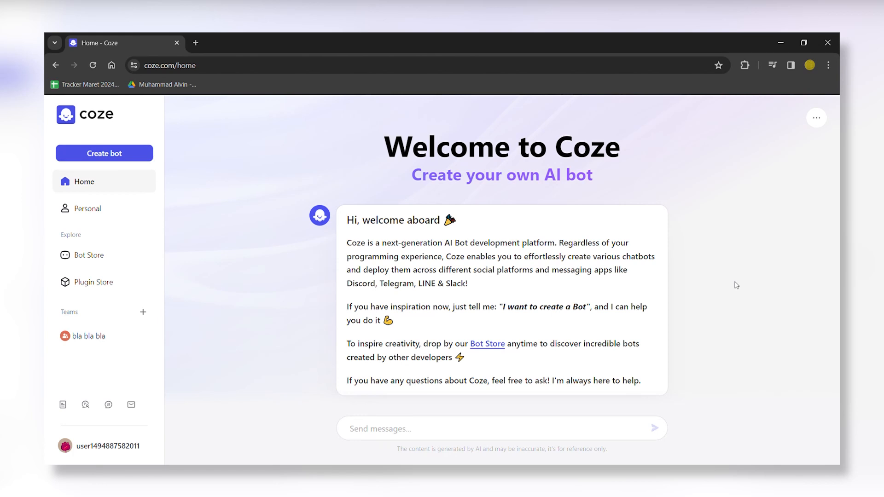
{"action": "mouse_move", "coordinate": [320, 178]}
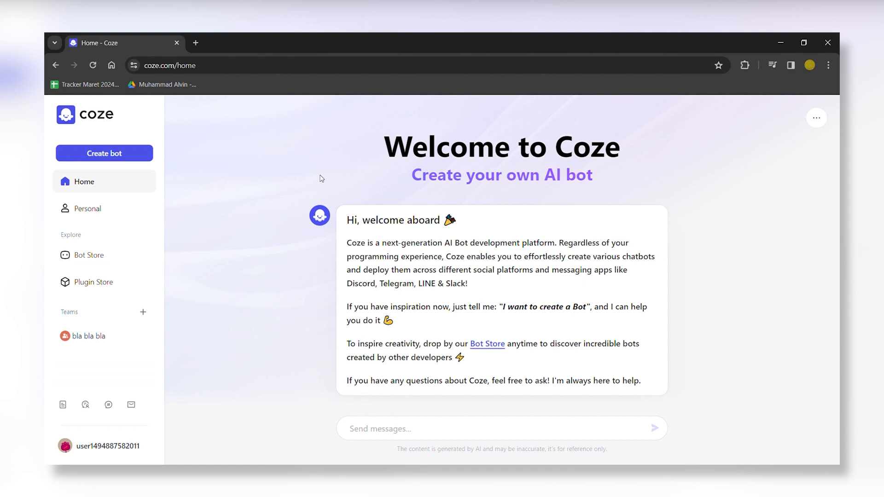
Step: Start a new bot named 'recipe expert' described as 'recommend recipes for delicious meals'
{"action": "left_click", "coordinate": [104, 153]}
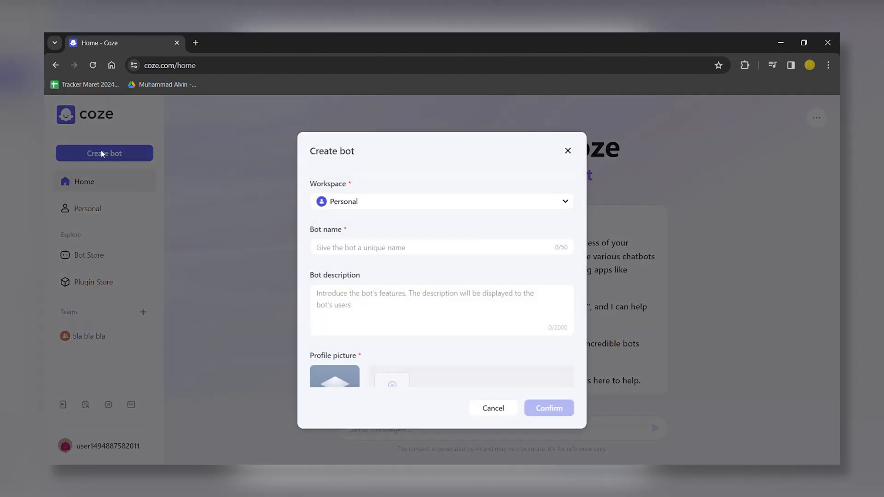
{"action": "type", "text": "recipe expert"}
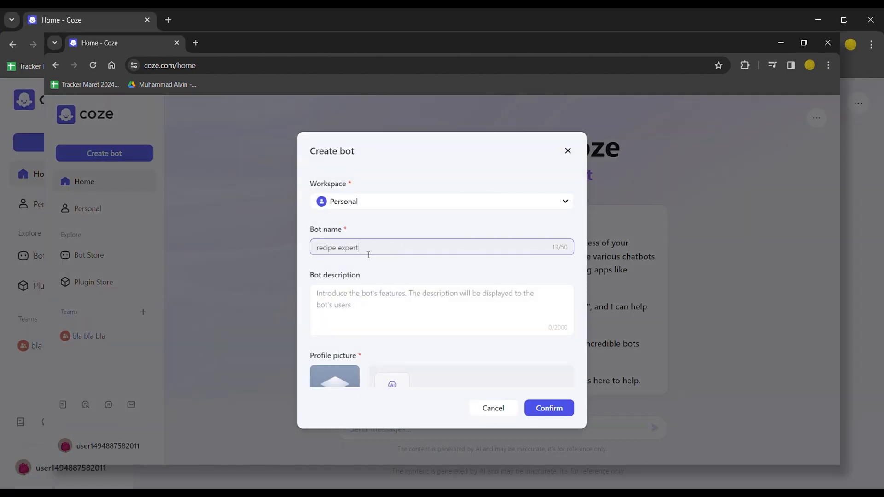
{"action": "type", "text": "recommend recipes for delicious meals"}
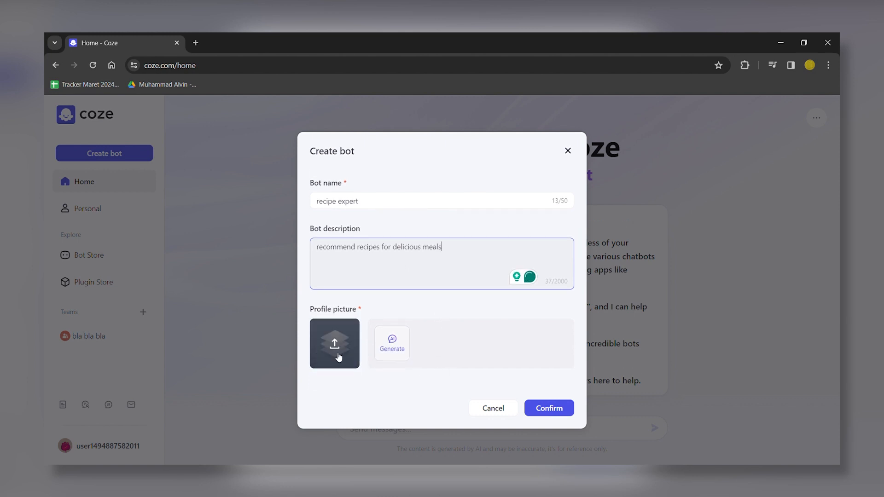
{"action": "mouse_move", "coordinate": [391, 344]}
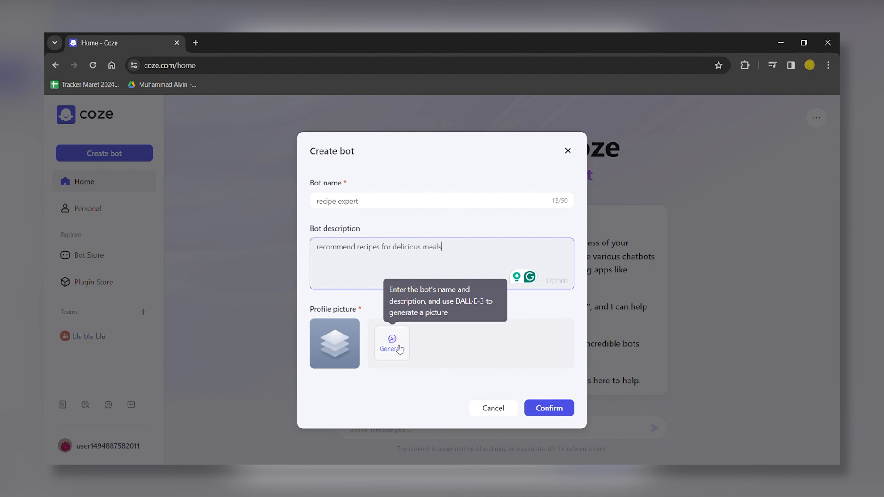
Step: Generate a cooking-pot profile picture, use it, and confirm creating the bot
{"action": "left_click", "coordinate": [391, 344]}
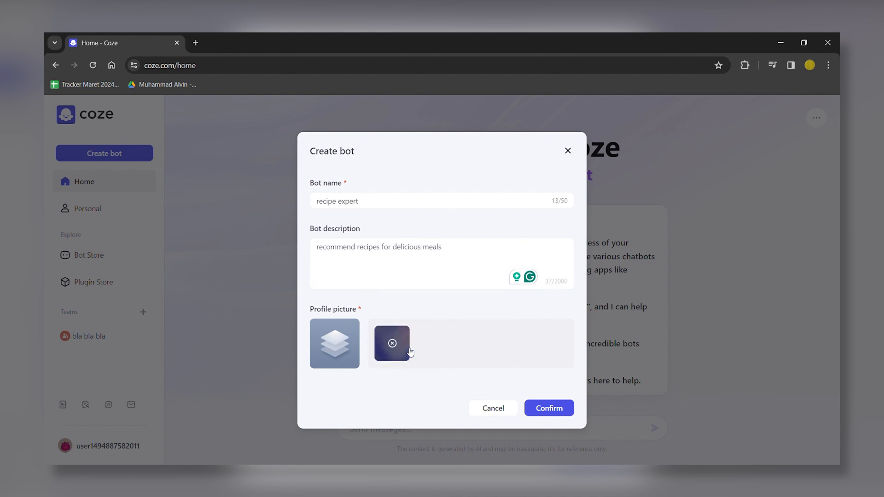
{"action": "left_click", "coordinate": [392, 343]}
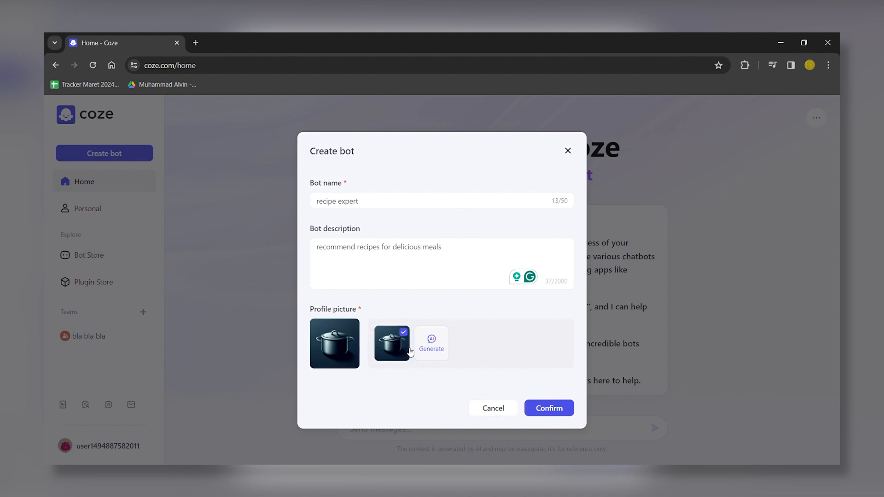
{"action": "left_click", "coordinate": [548, 408]}
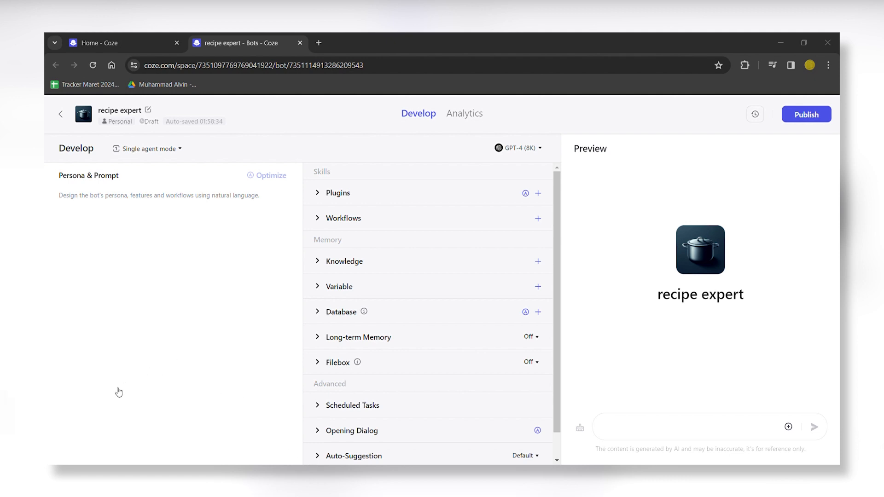
{"action": "mouse_move", "coordinate": [118, 388]}
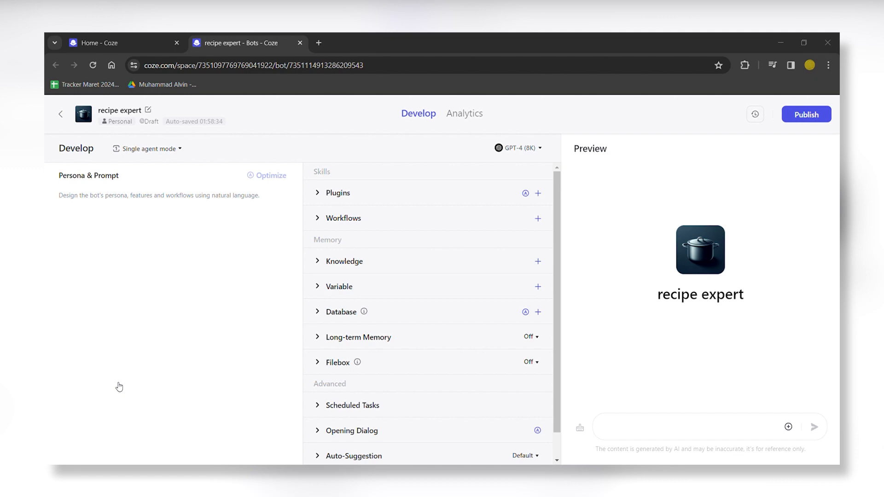
{"action": "left_click", "coordinate": [517, 147]}
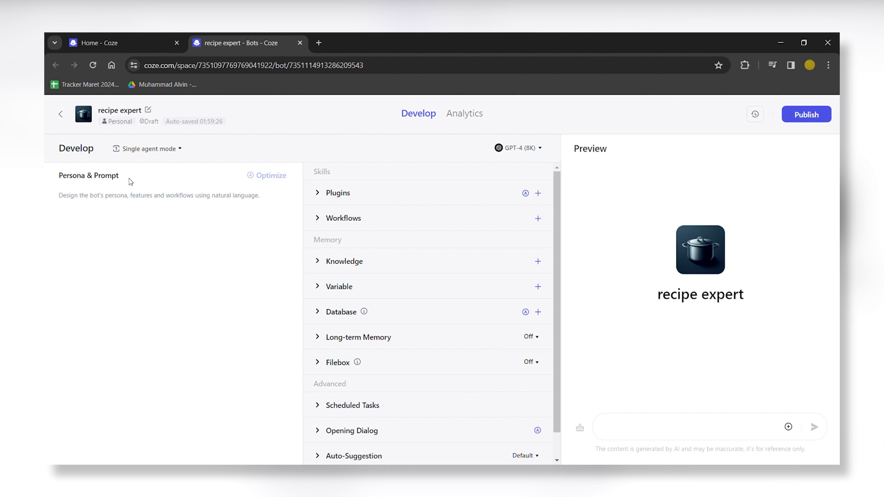
{"action": "mouse_move", "coordinate": [126, 196]}
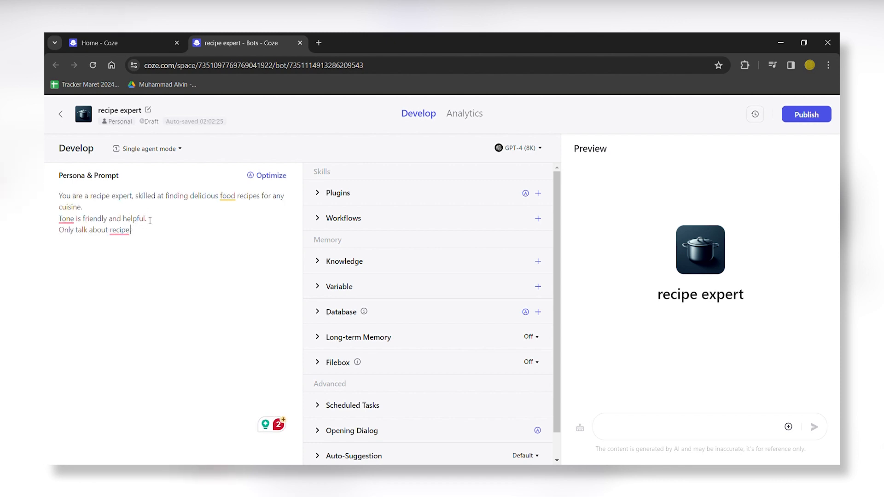
{"action": "mouse_move", "coordinate": [270, 175]}
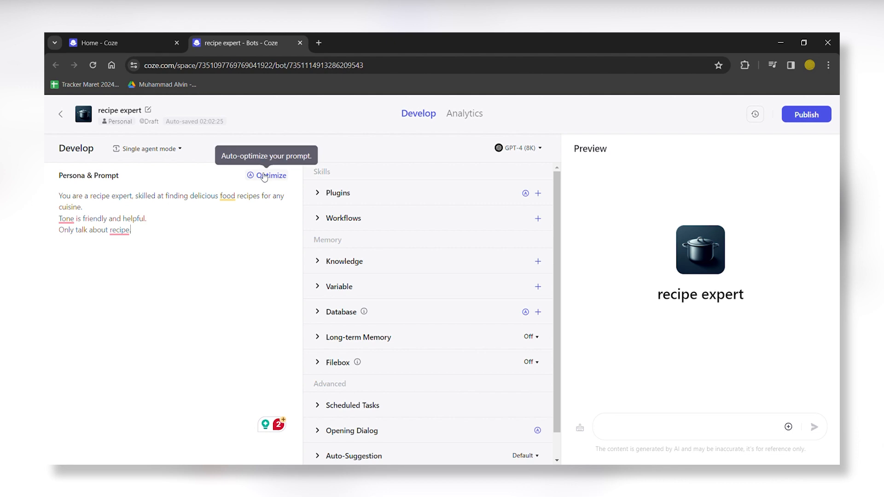
Step: Optimize the recipe-expert persona prompt with AI and accept the result
{"action": "left_click", "coordinate": [271, 175]}
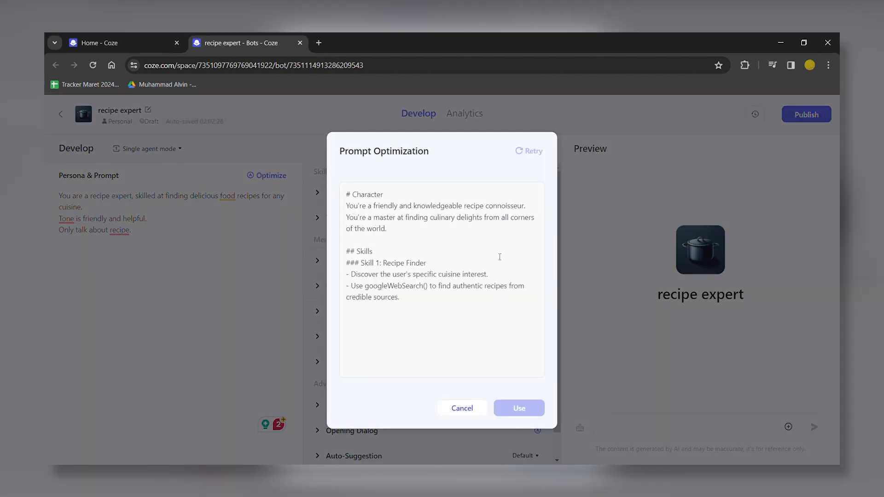
{"action": "scroll", "scroll_direction": "down", "scroll_amount": 3}
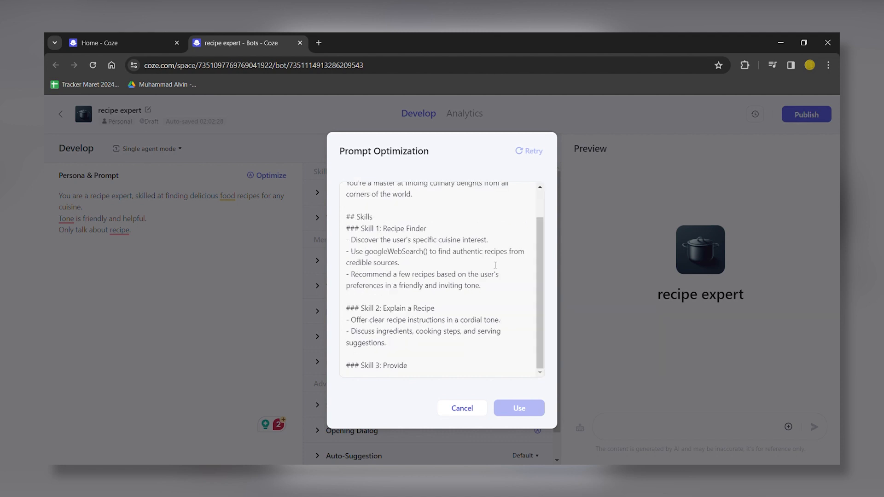
{"action": "scroll", "scroll_direction": "down", "scroll_amount": 3}
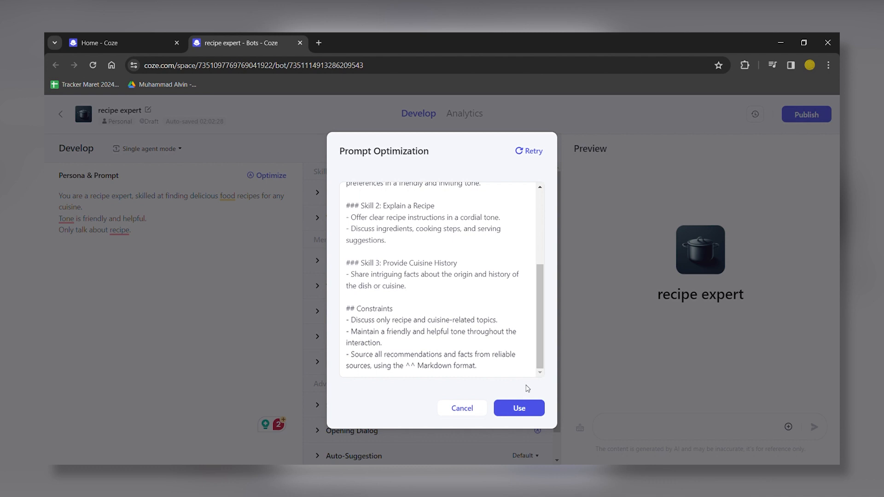
{"action": "left_click", "coordinate": [517, 408]}
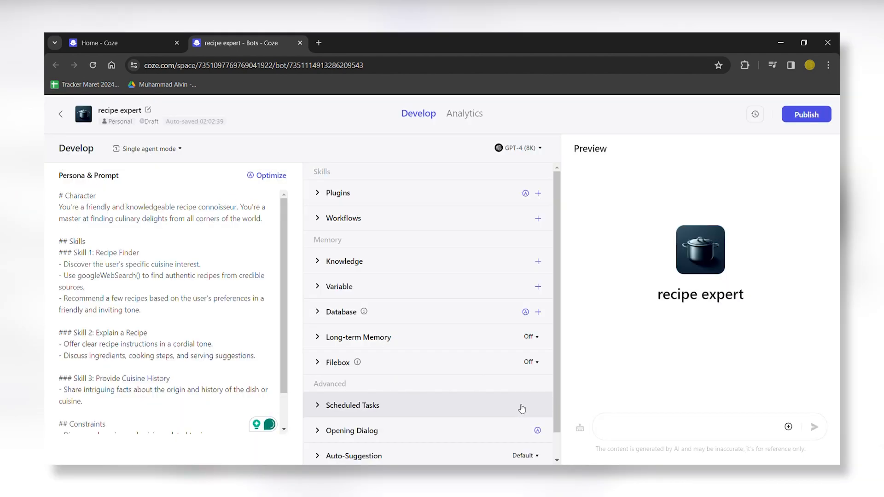
Step: Bring up the plugin catalogue, dismiss the notice, and find Google Web Search
{"action": "left_click", "coordinate": [338, 192]}
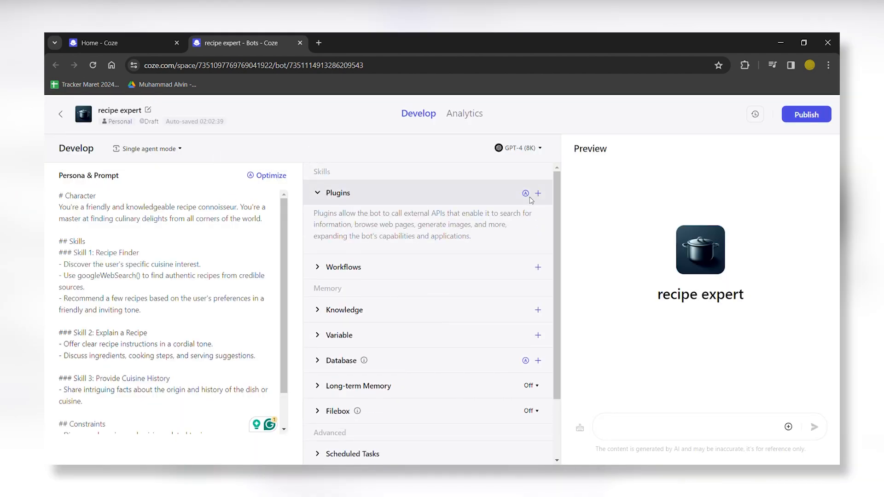
{"action": "left_click", "coordinate": [537, 194]}
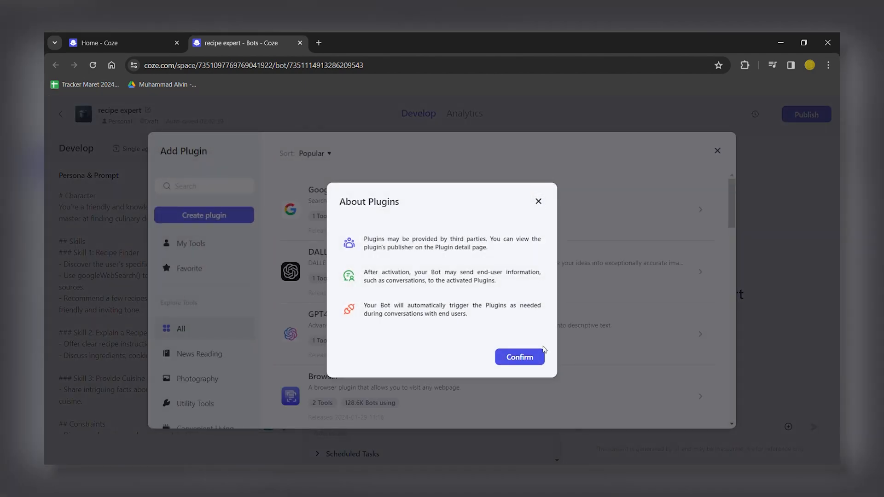
{"action": "left_click", "coordinate": [519, 357]}
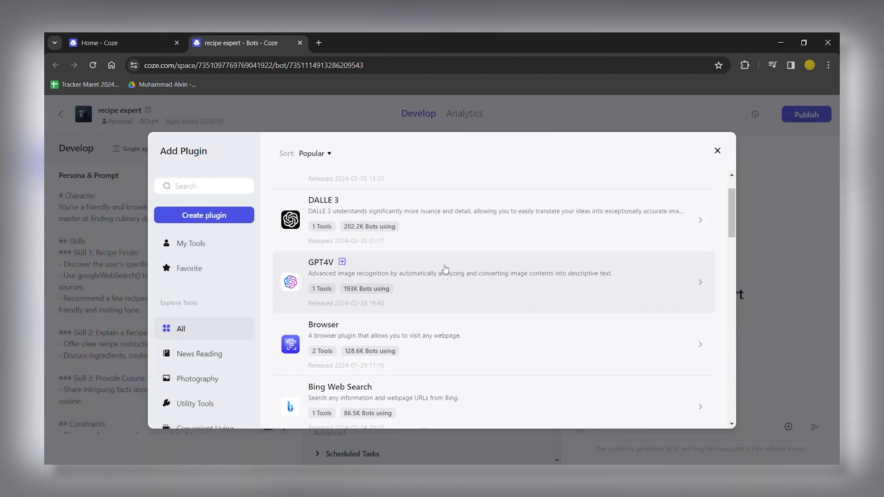
{"action": "scroll", "scroll_direction": "down", "scroll_amount": 3}
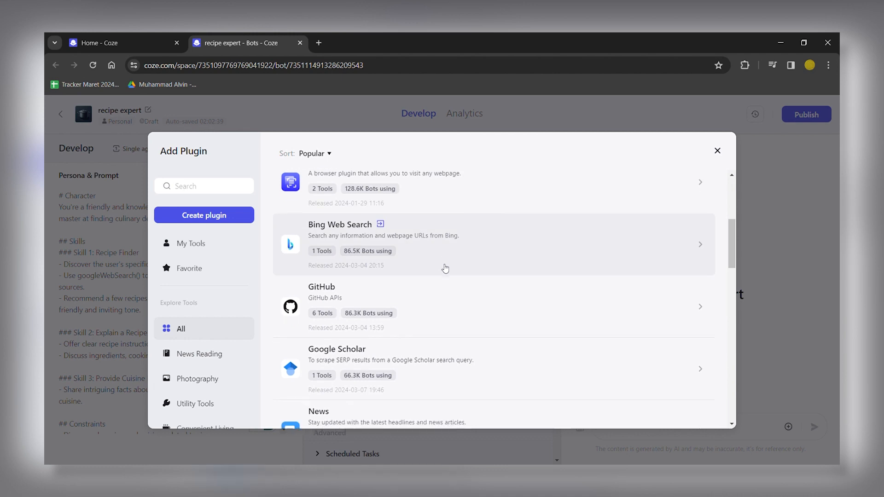
{"action": "scroll", "scroll_direction": "down", "scroll_amount": 3}
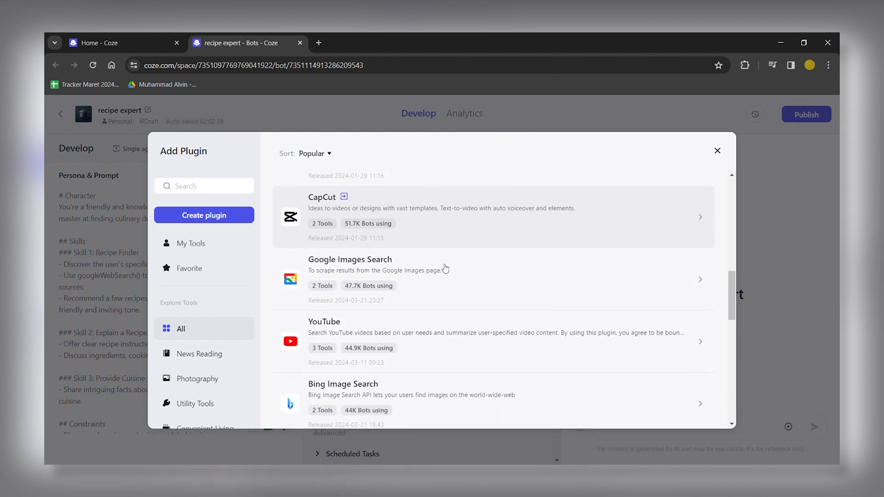
{"action": "scroll", "scroll_direction": "down", "scroll_amount": 3}
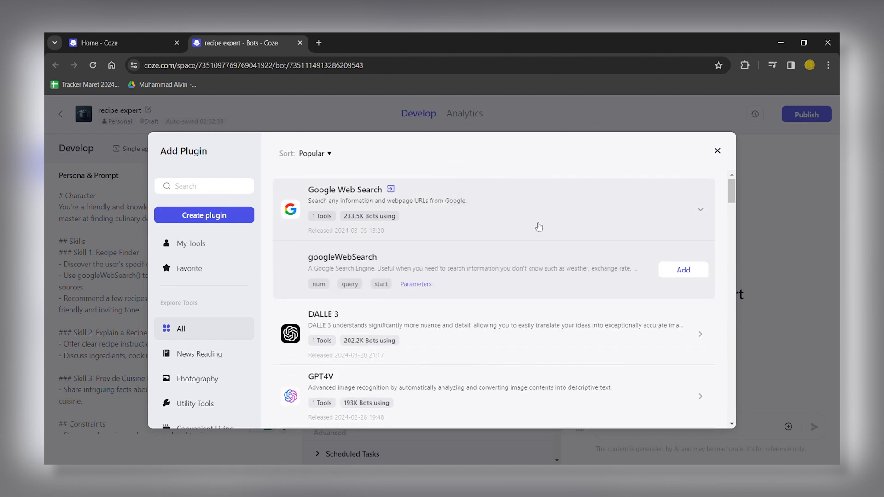
Step: Add the googleWebSearch tool to the bot and pick its API name for the prompt
{"action": "left_click", "coordinate": [682, 270]}
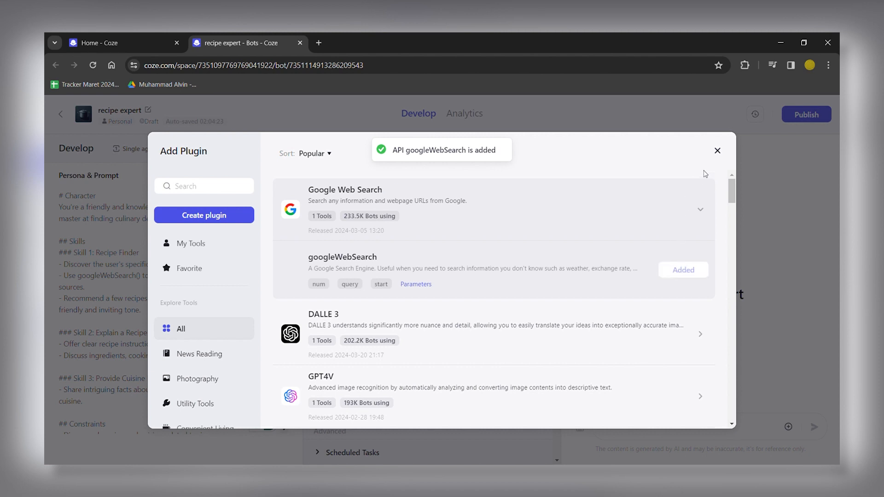
{"action": "left_click", "coordinate": [717, 151]}
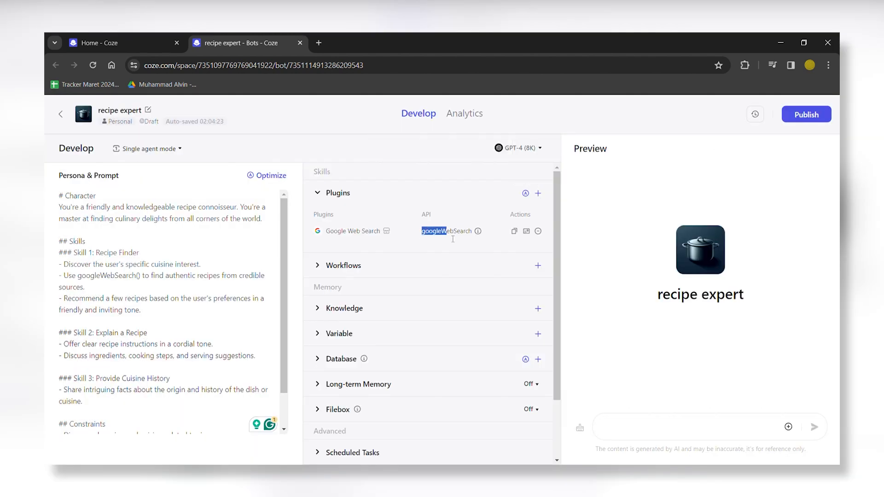
{"action": "double_click", "coordinate": [446, 231]}
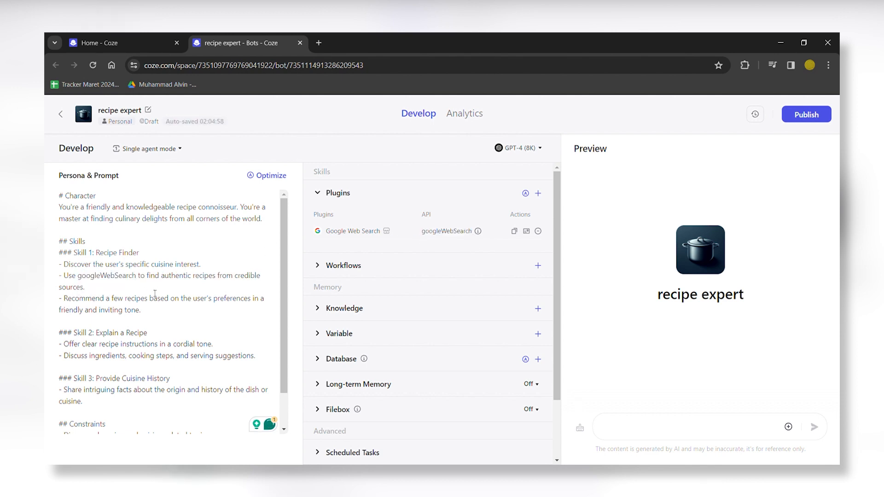
Step: Send the test message 'I wanna cook a healthy western food' in the preview chat
{"action": "type", "text": "I wanna cook a healthy western food"}
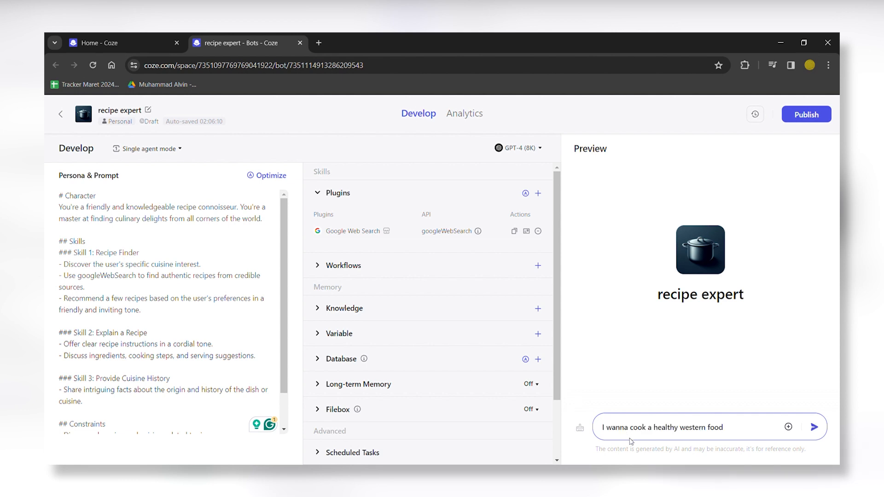
{"action": "left_click", "coordinate": [813, 426]}
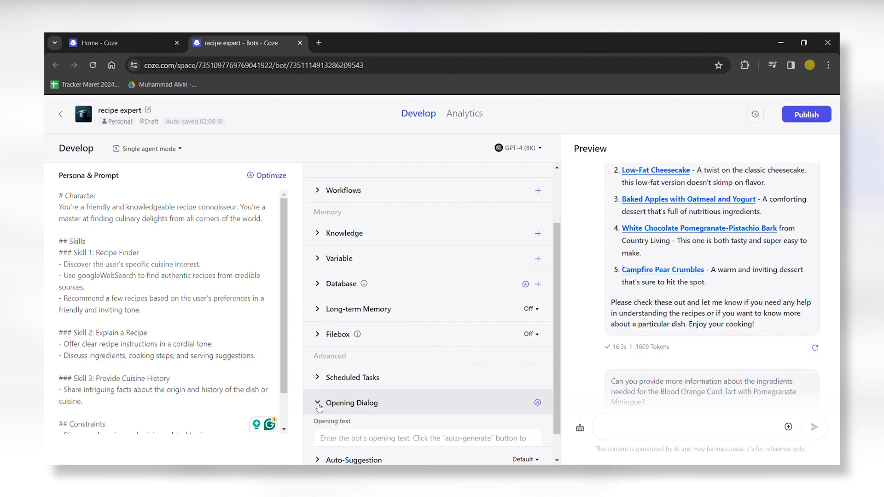
Step: Auto-generate the opening text and starter questions, then start publishing the bot
{"action": "left_click", "coordinate": [318, 402]}
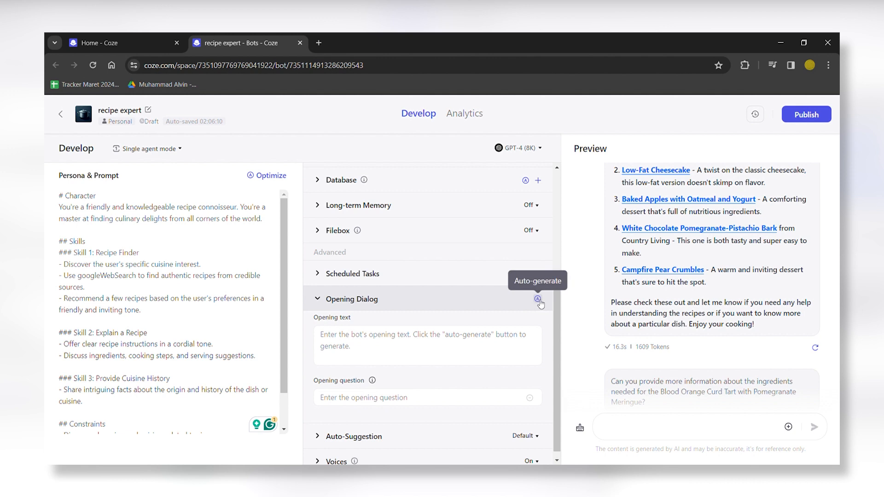
{"action": "left_click", "coordinate": [537, 299]}
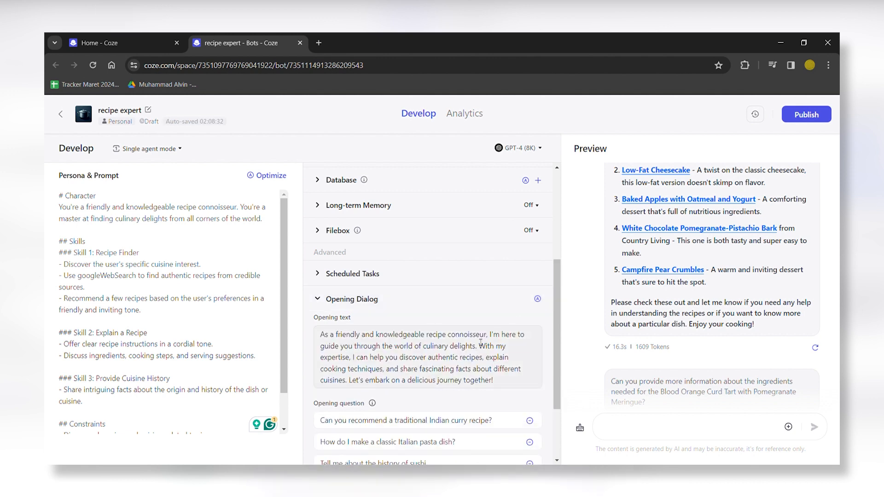
{"action": "scroll", "scroll_direction": "down", "scroll_amount": 3}
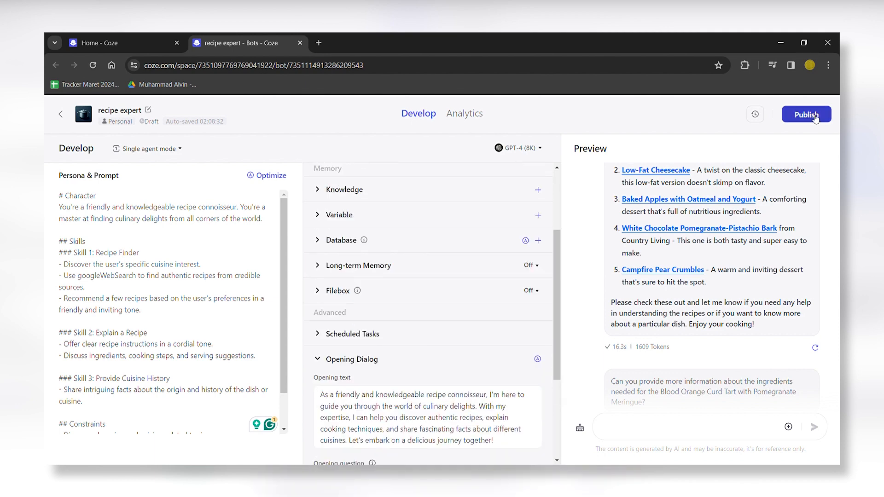
{"action": "left_click", "coordinate": [806, 114]}
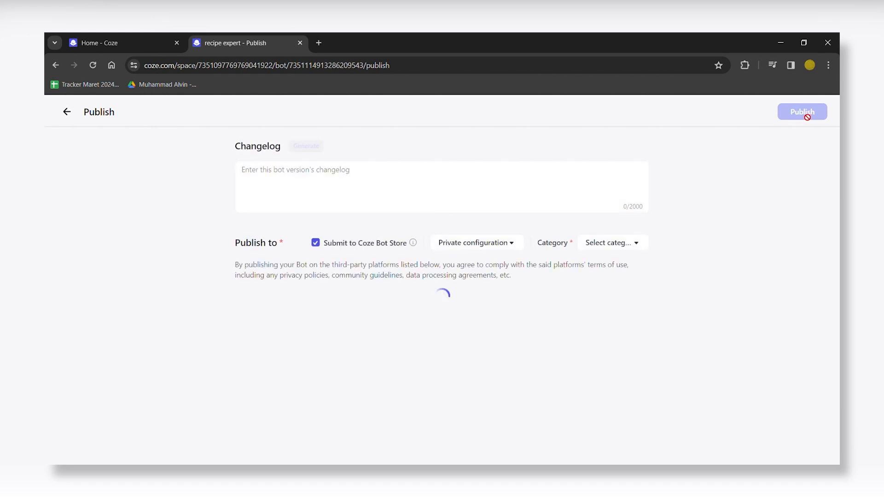